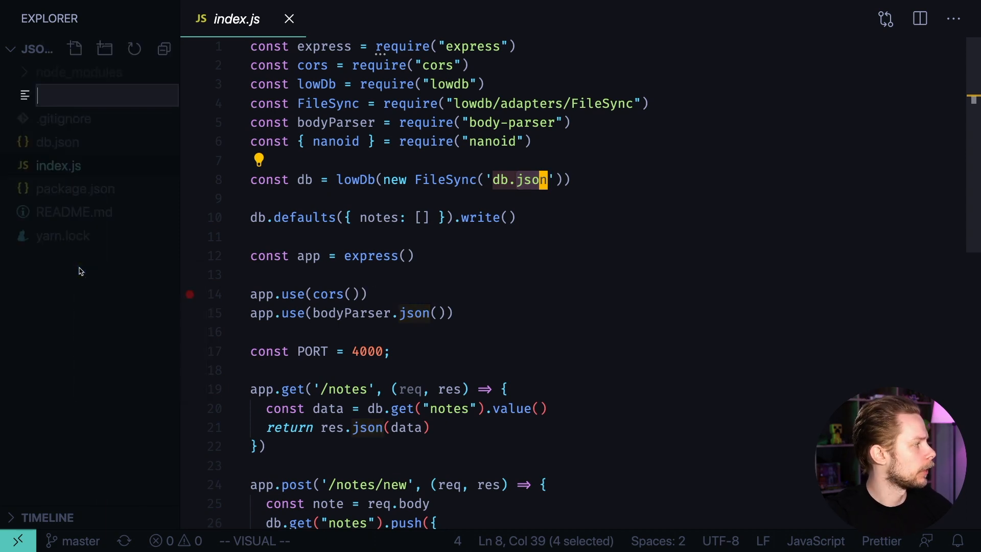
Create a new file named Dockerfile in the json-server project.
type("Docker")
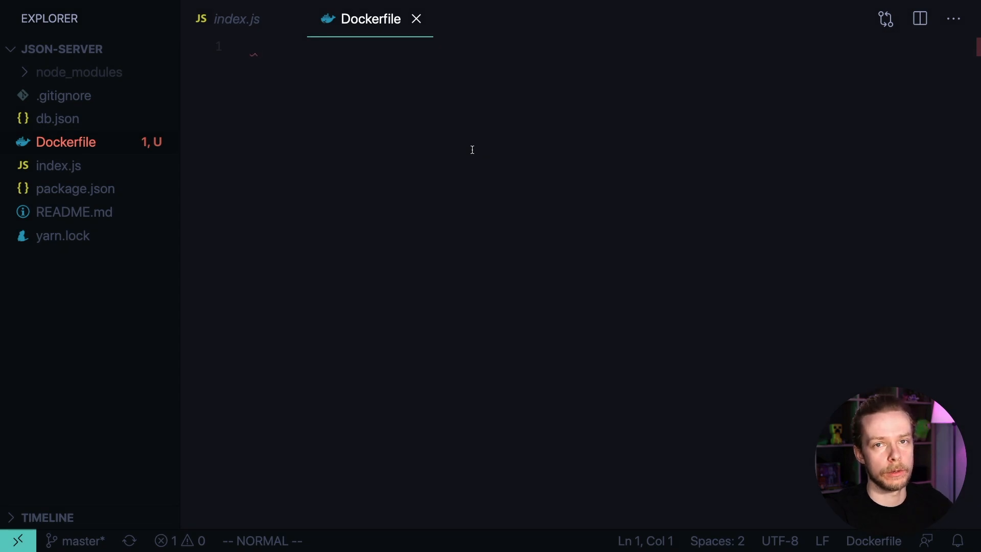
Write the first Dockerfile line as 'FROM node:' with the tag left open.
type("FROM")
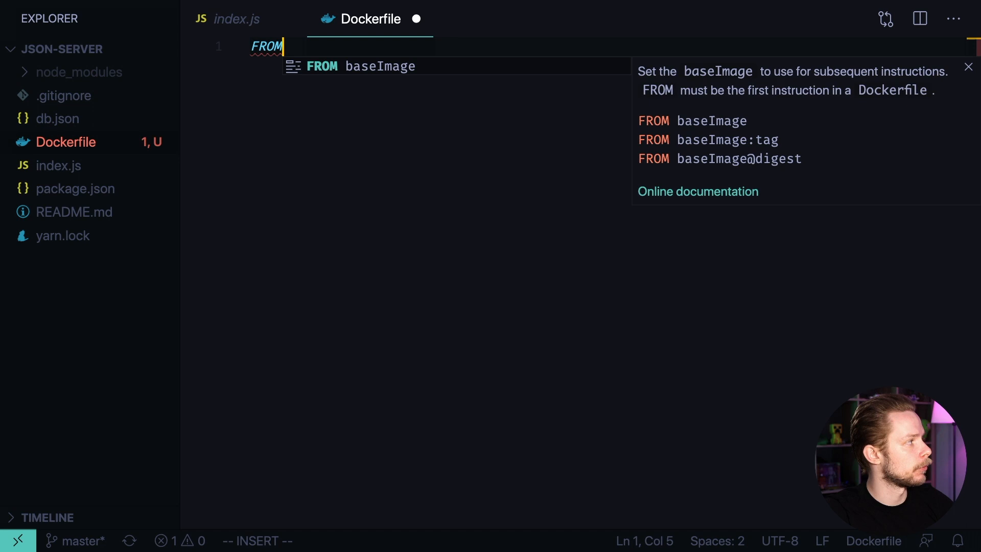
type("node:")
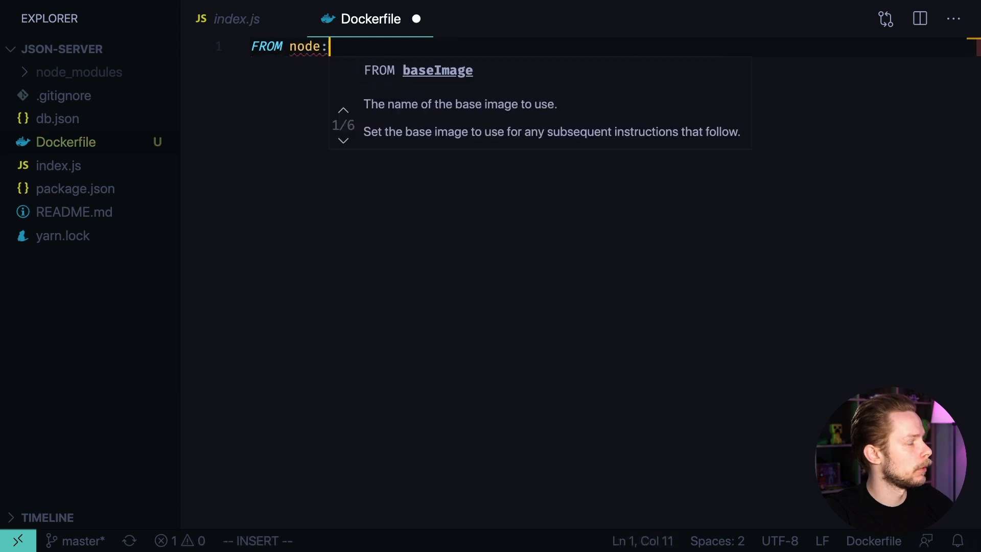
type(":")
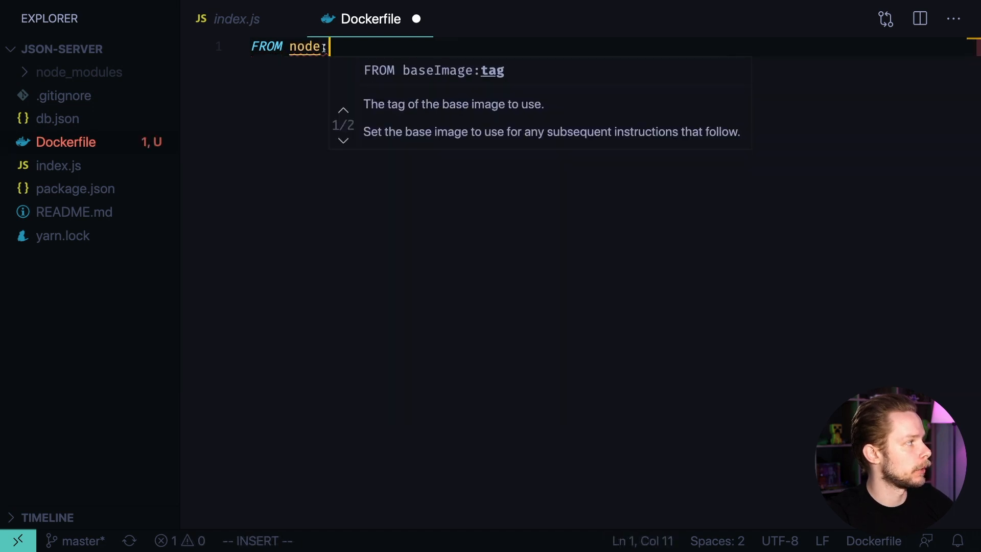
type(":")
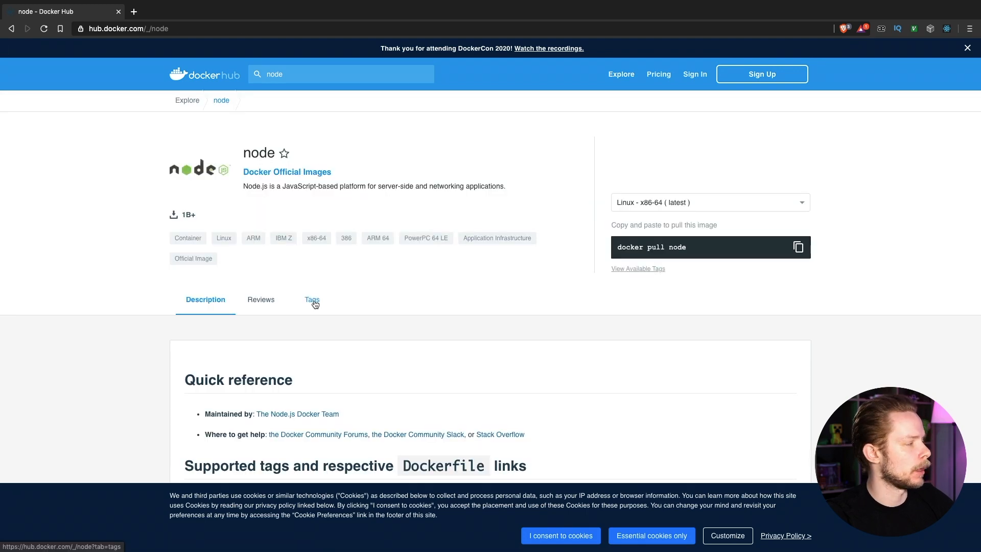
Browse the node image's tag list on Docker Hub to pick a tag.
left_click(311, 300)
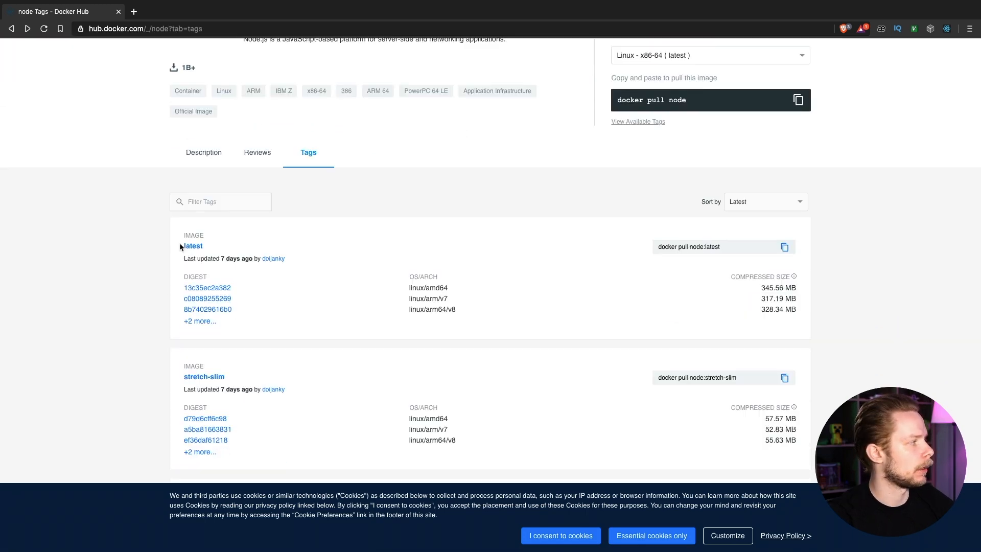
scroll("down", 3)
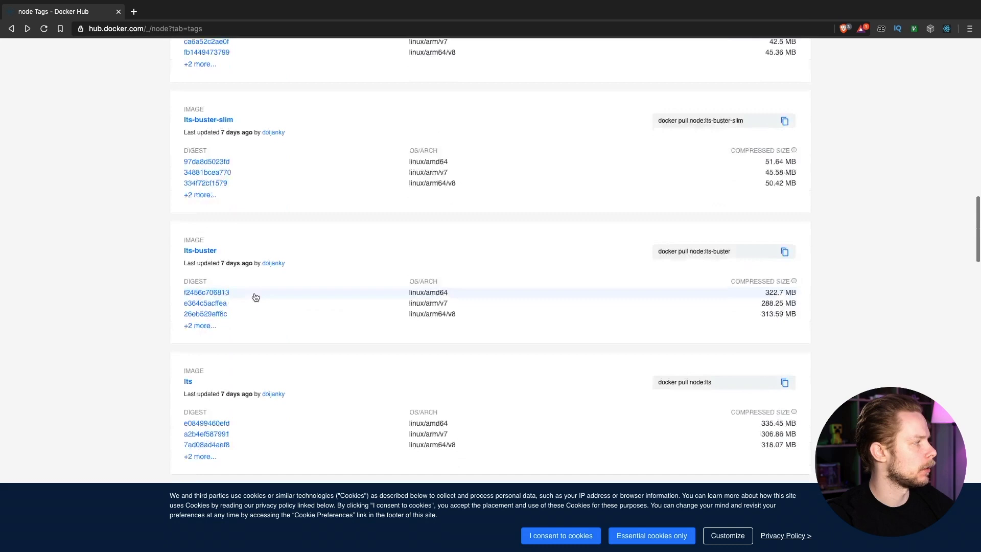
scroll("down", 3)
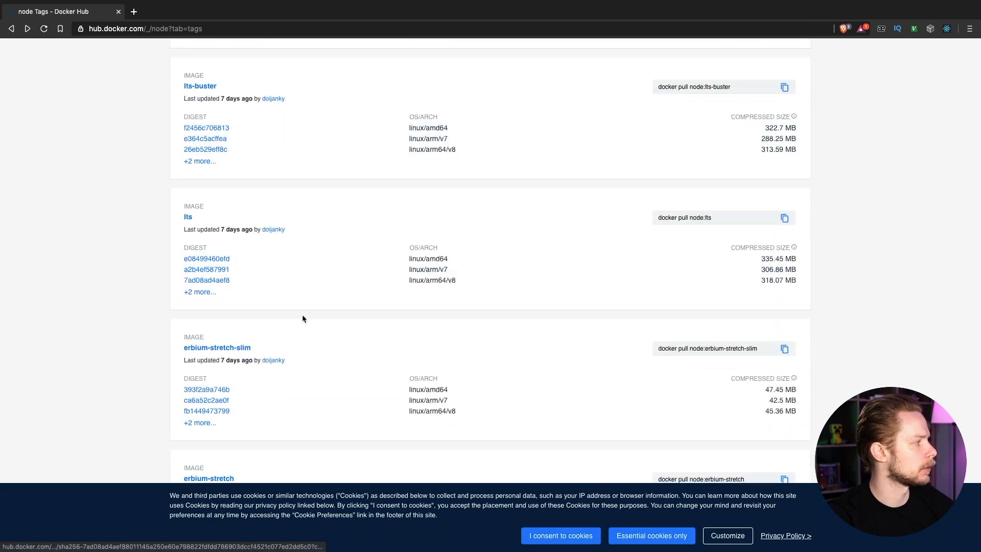
scroll("down", 3)
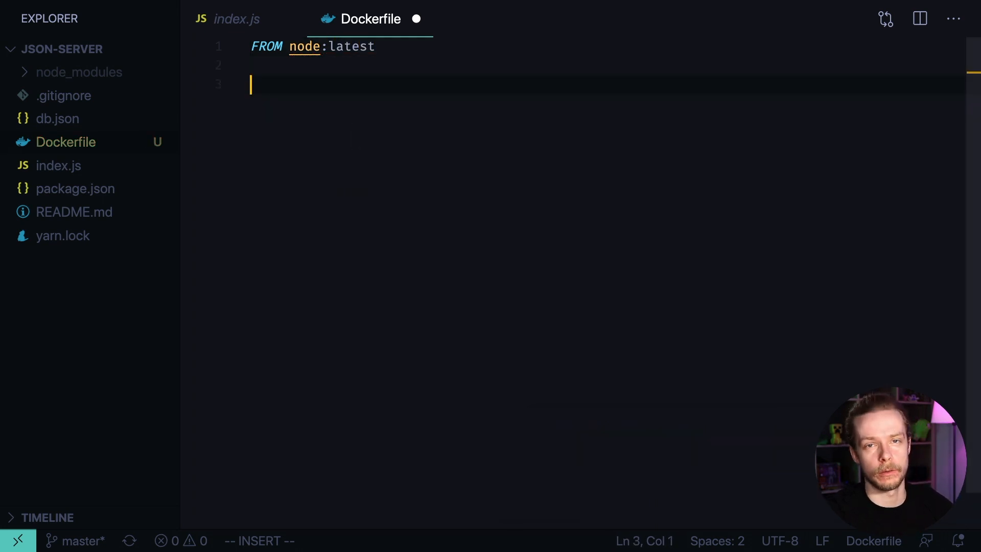
Add 'WORKDIR /usr/src/app' as the working directory.
type("WORK")
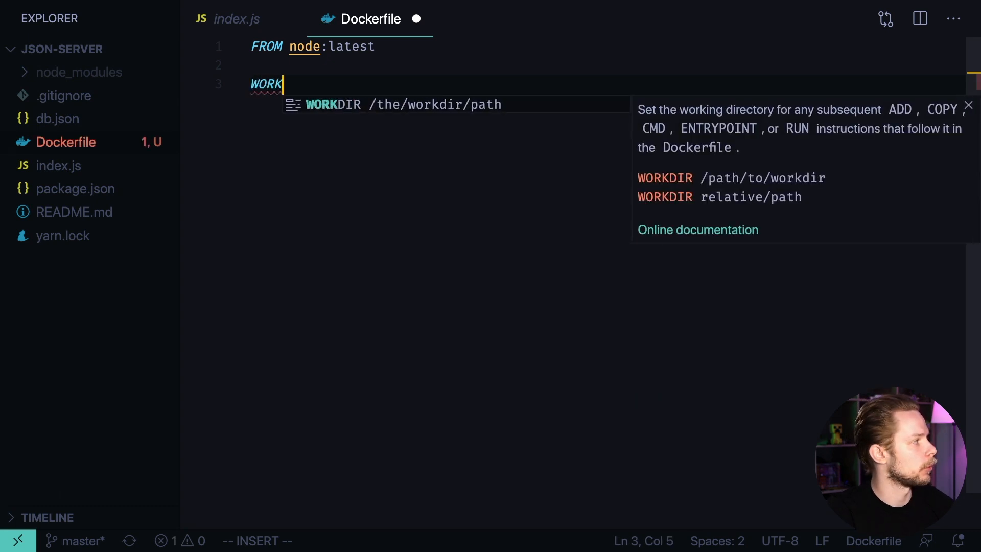
type("DIR /usr/src")
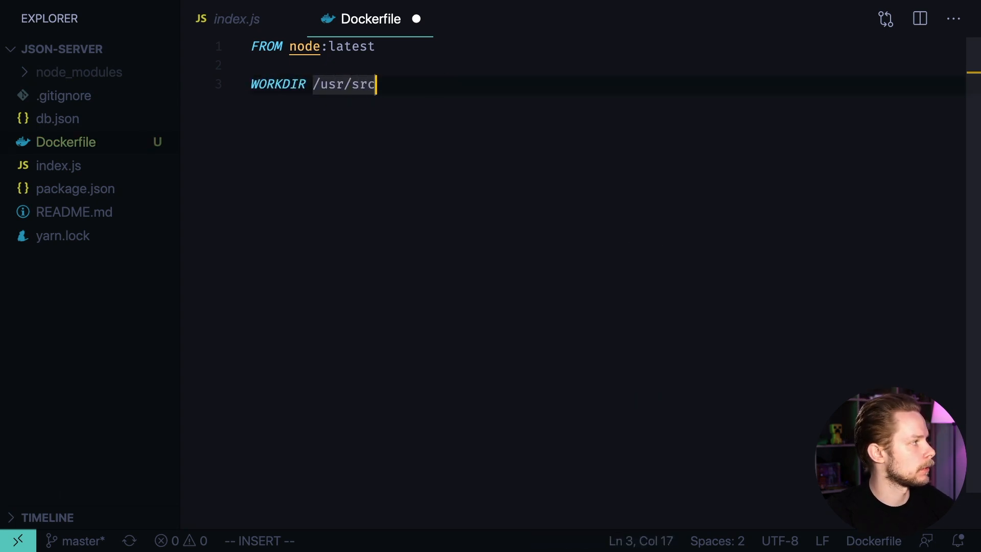
type("/app")
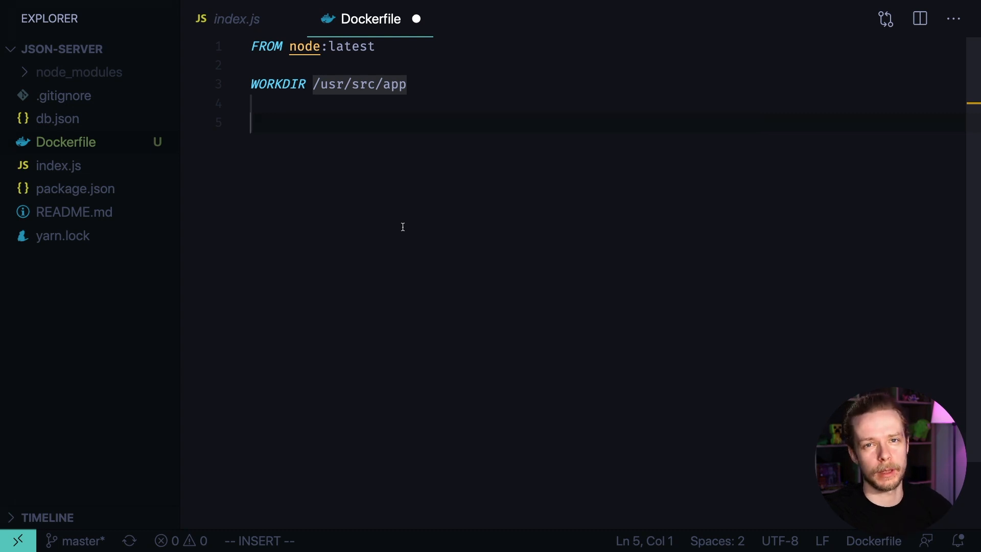
Add the line copying package.json and yarn.lock into ./.
type("COPY")
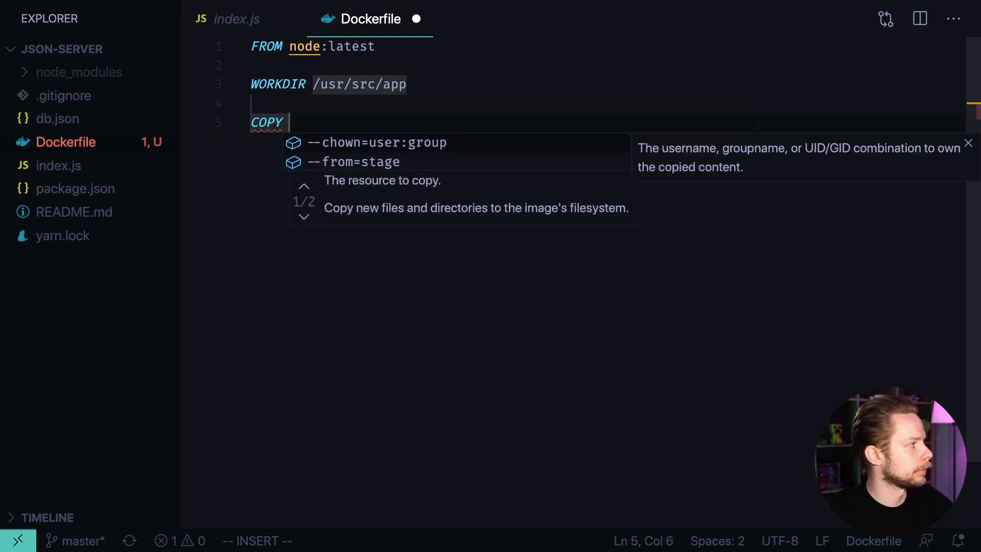
type("package.json")
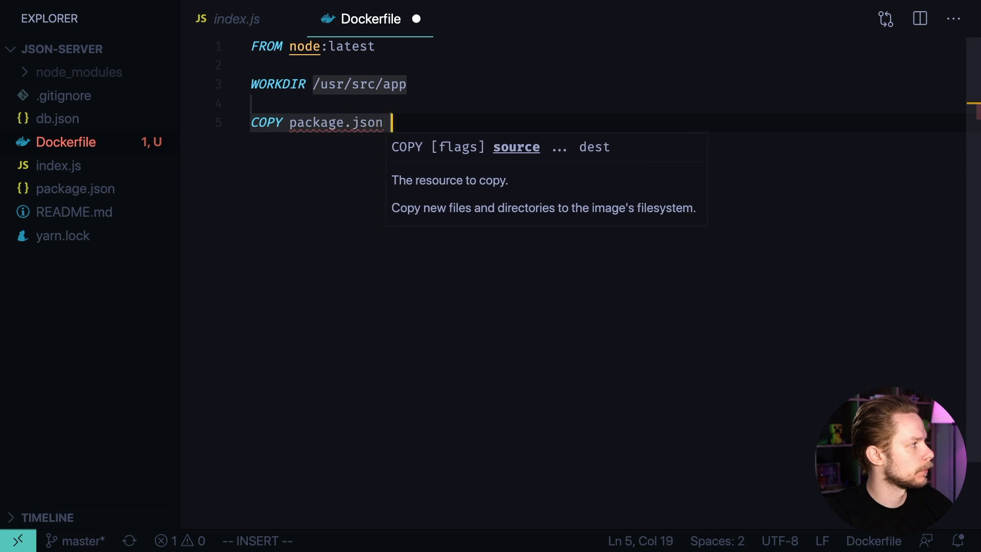
type("./")
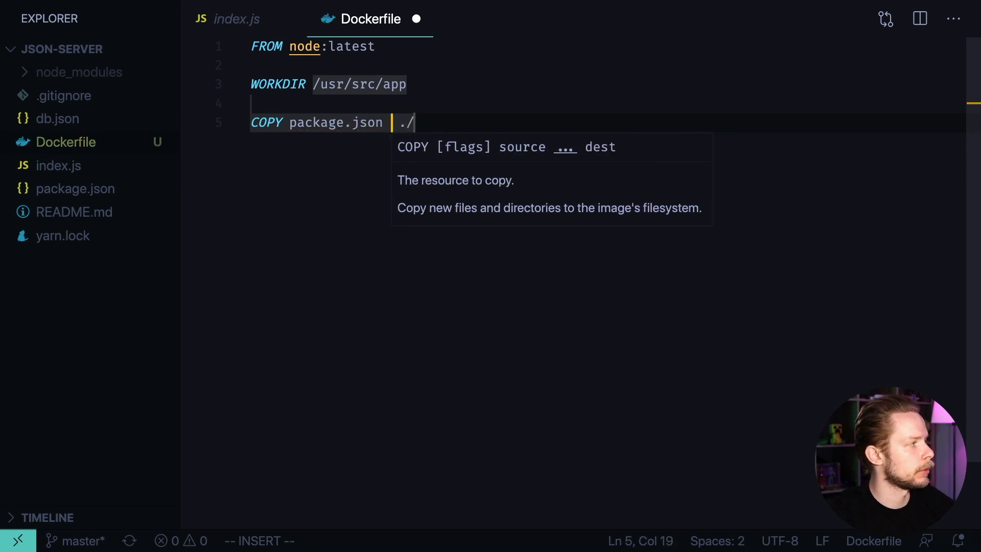
type("yarn.lock")
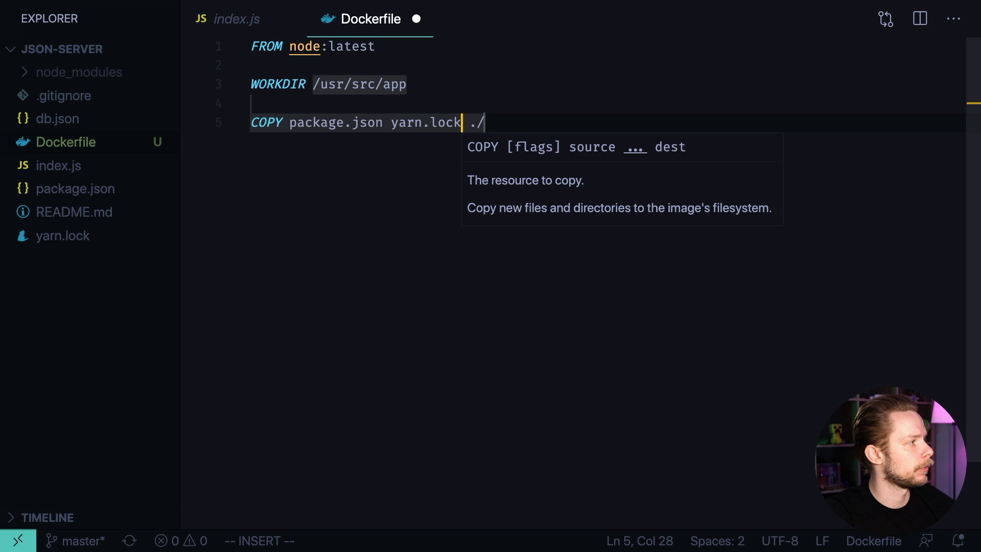
key("Escape")
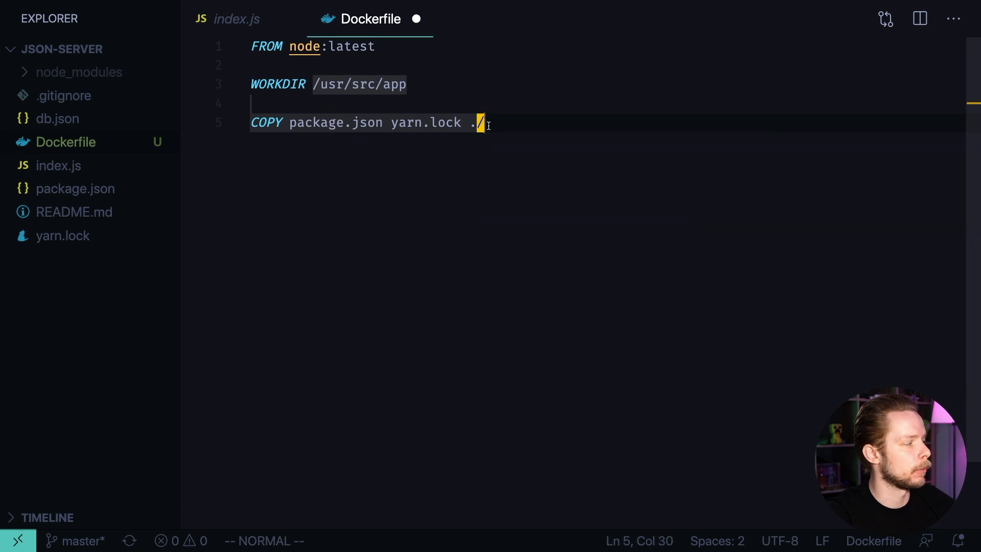
key("Enter")
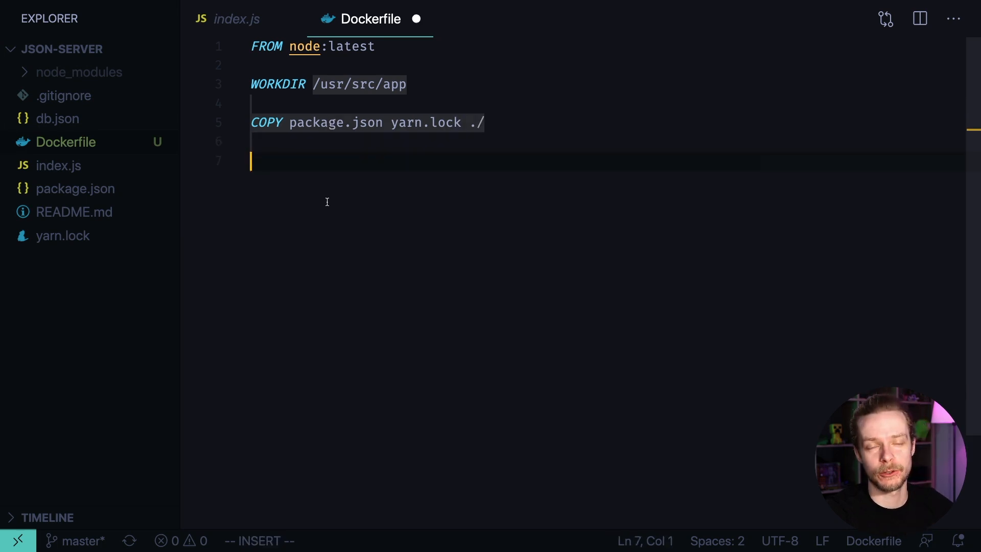
Add 'RUN yarn' and begin the 'COPY . .' line for the full source.
type("RUN")
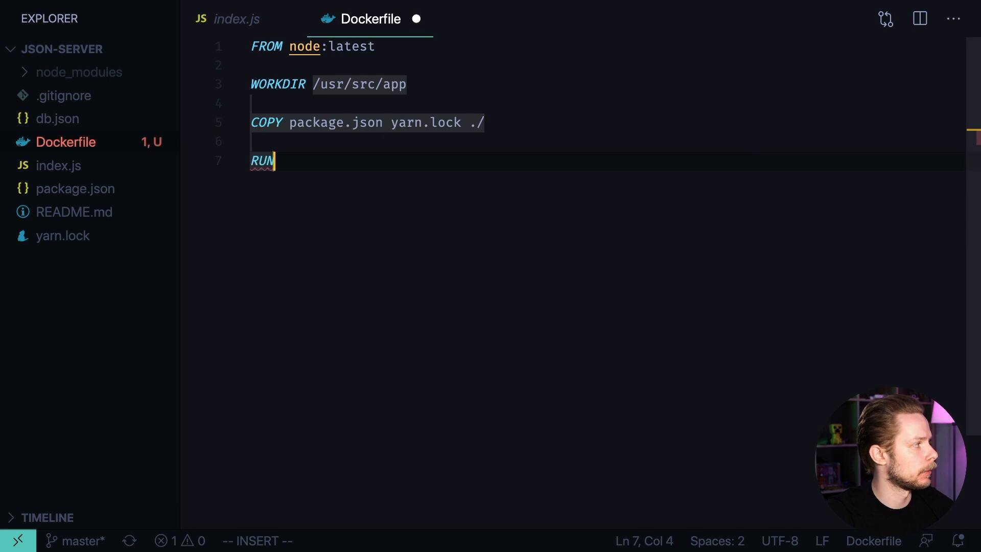
type("yarn")
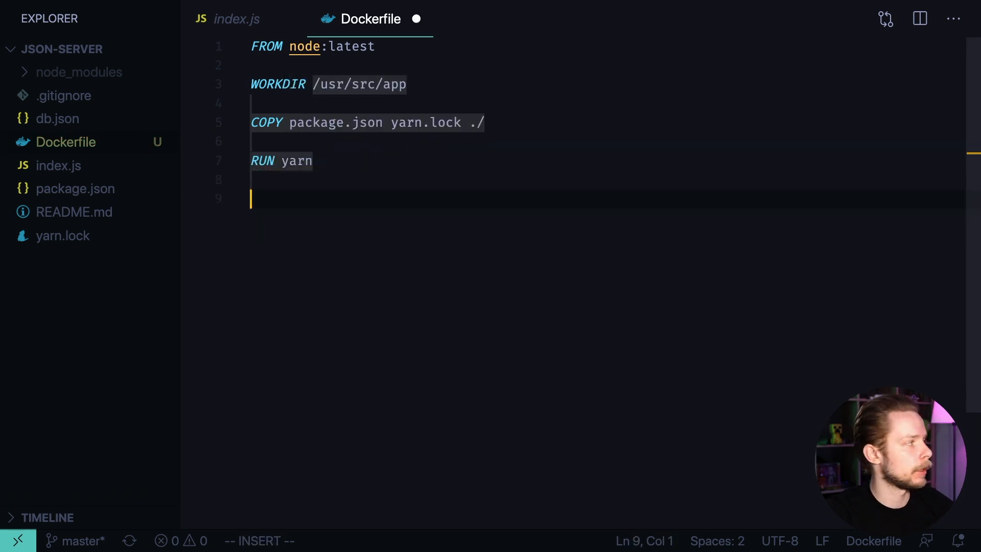
type("COPY .")
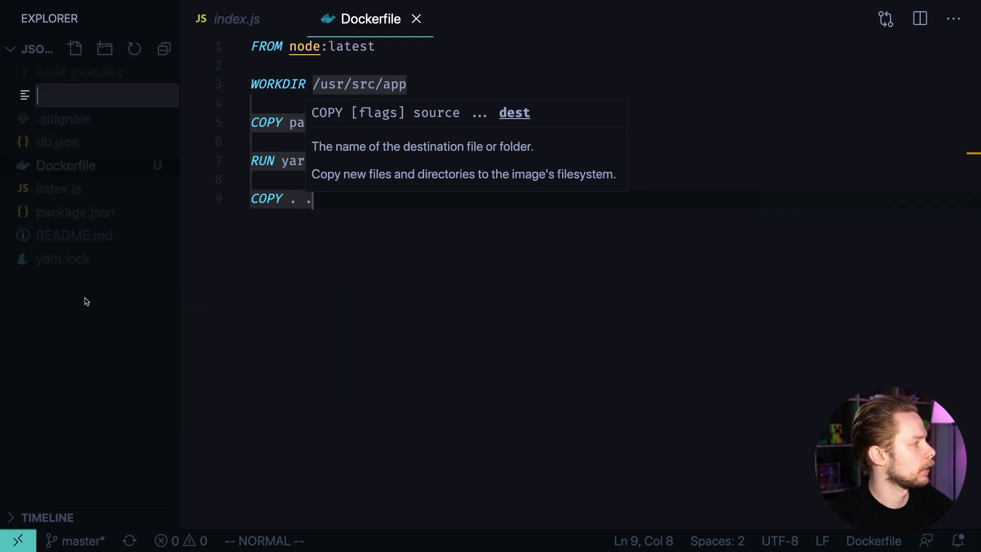
Create a .dockerignore file listing node_modules.
type(".dockerigno")
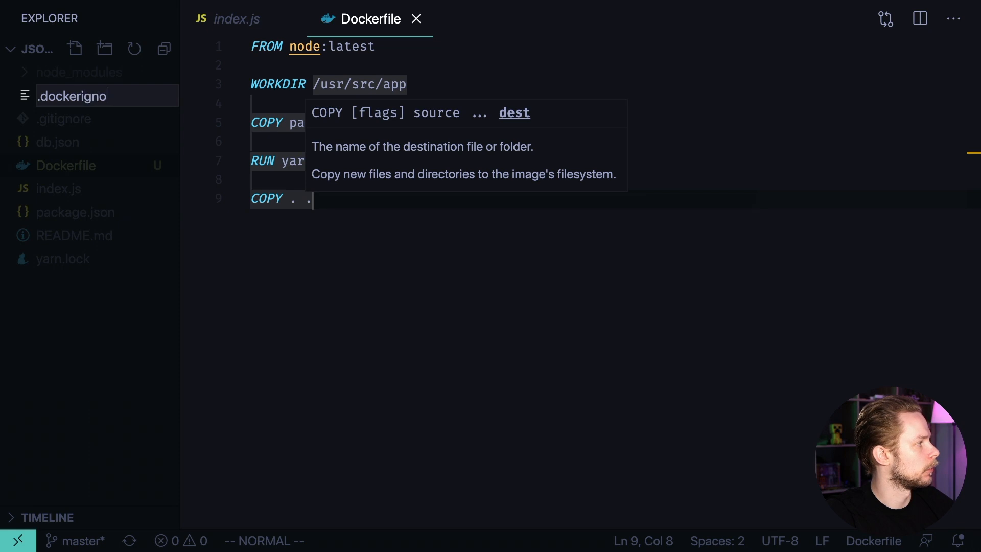
key("Enter")
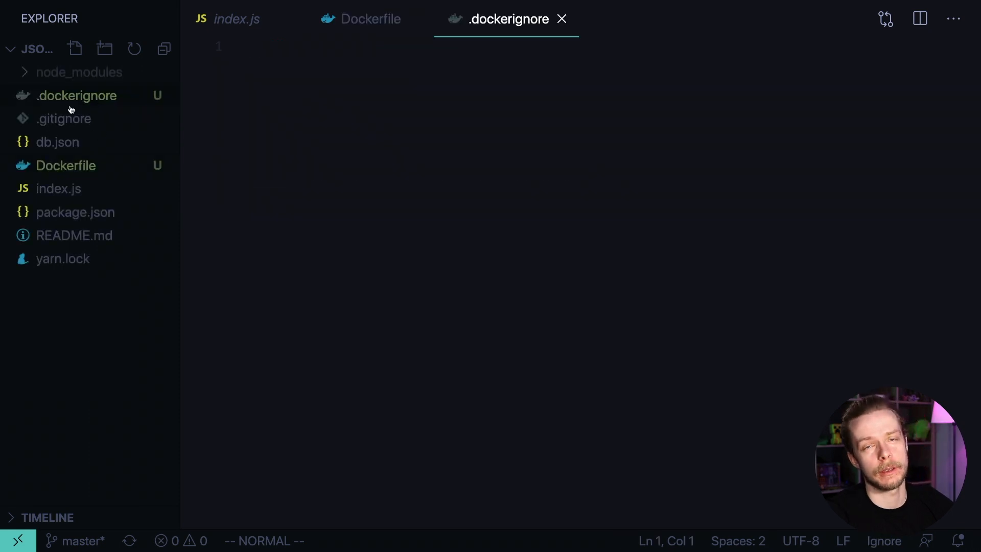
mouse_move(77, 95)
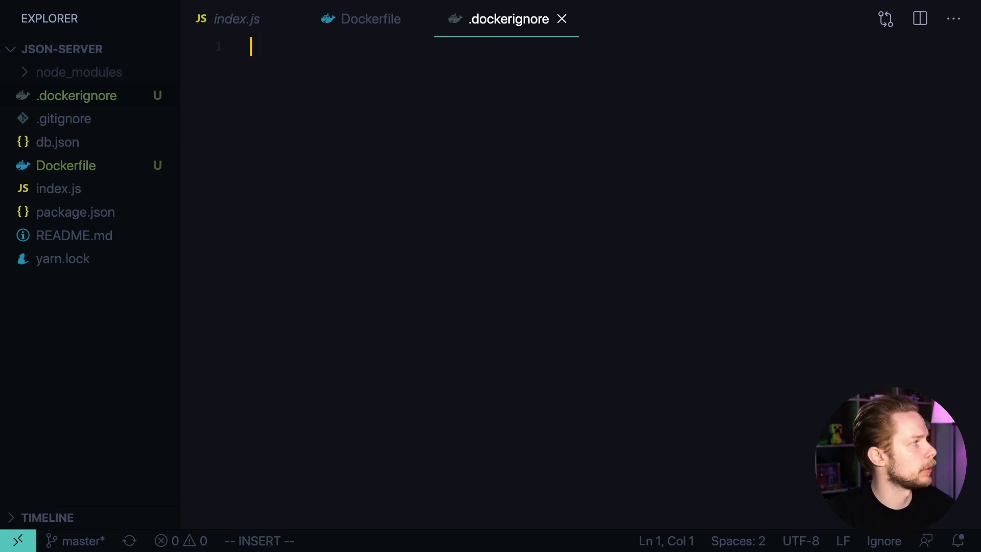
type("node_modules")
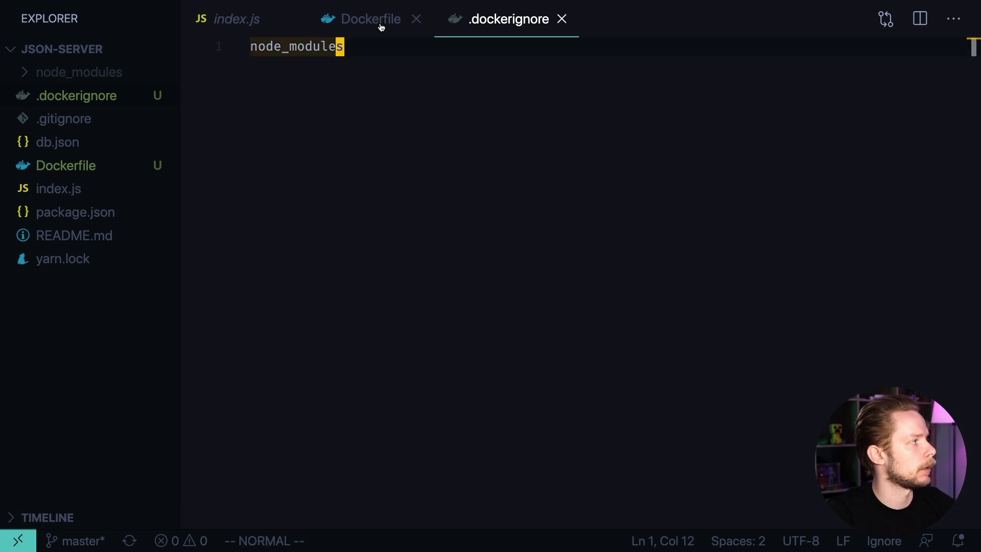
Back in the Dockerfile, add 'EXPOSE 4000' and start the CMD line.
left_click(369, 19)
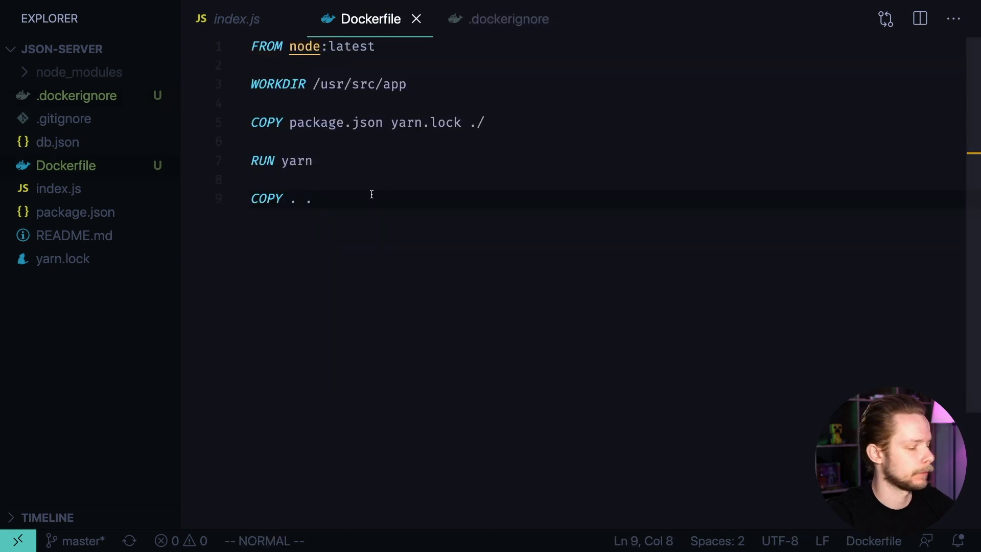
left_click(236, 19)
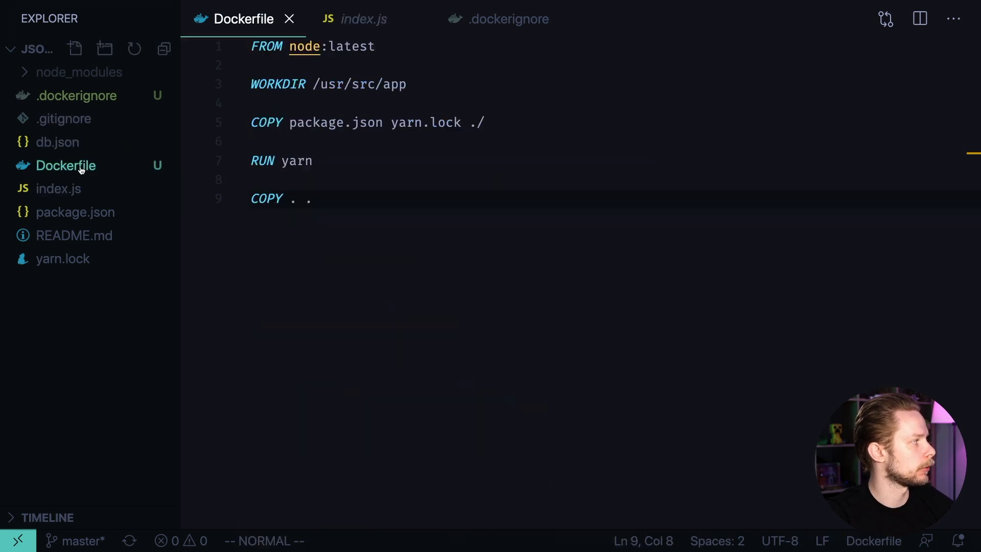
type("EXPOSE 4000")
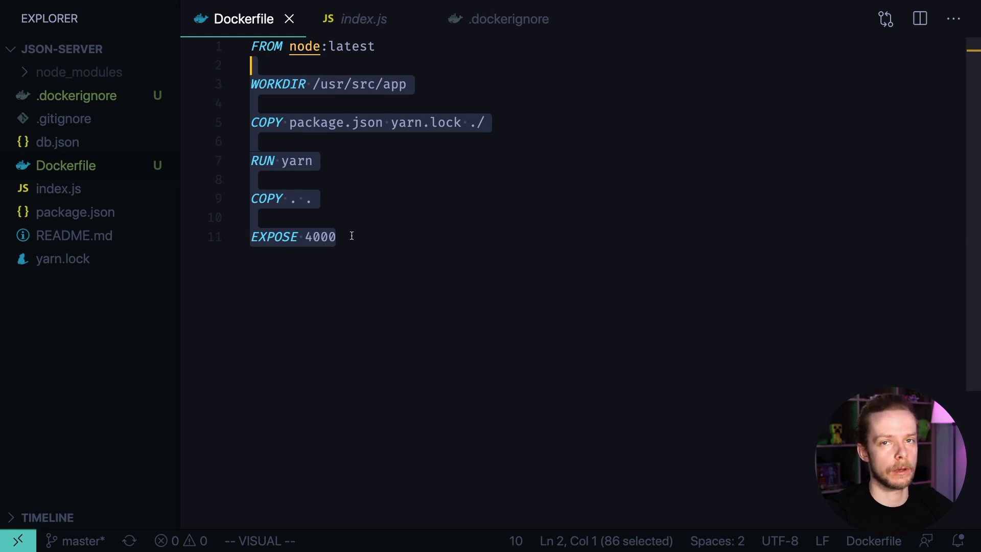
type("CMD")
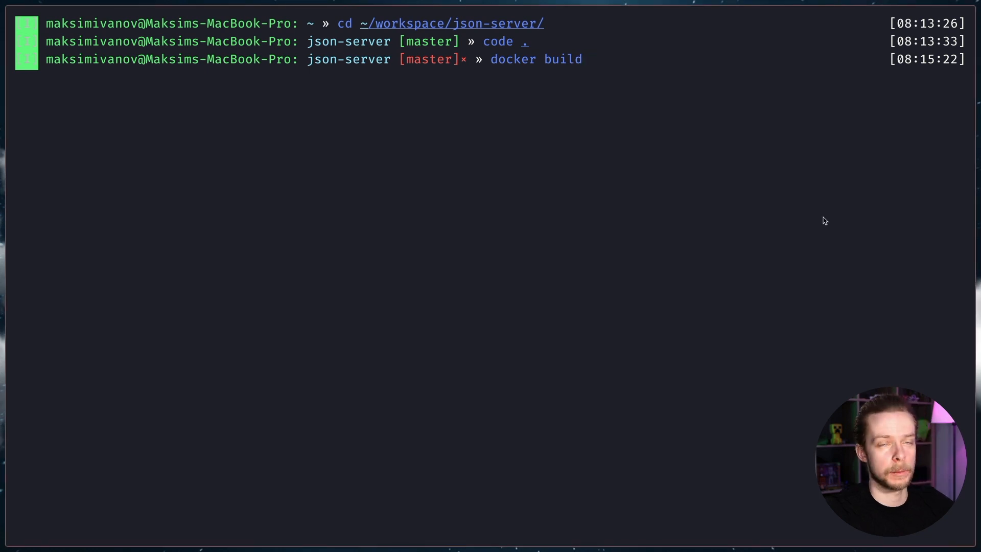
Run 'docker build -t low-json .' to build the image.
type("-t")
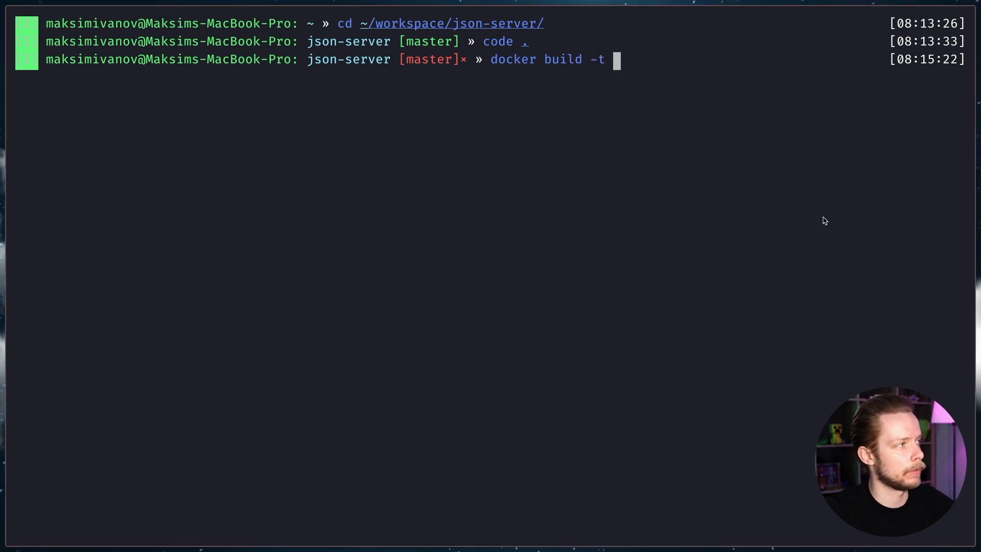
type("low-")
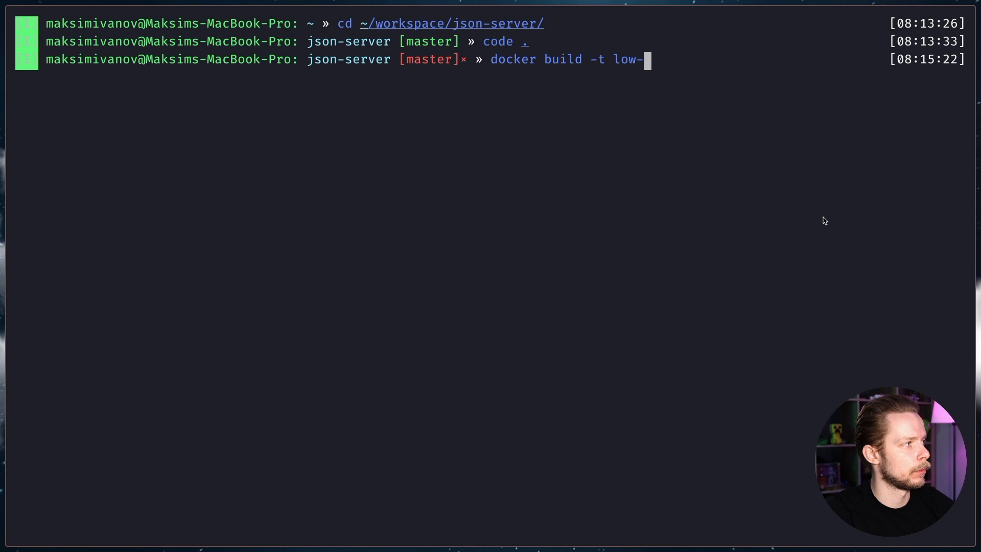
type("json")
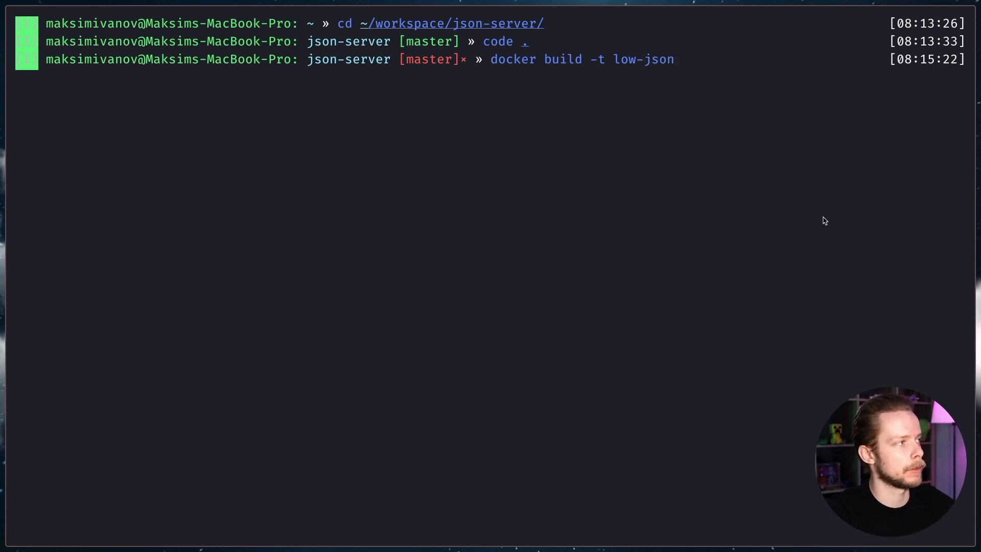
type(".")
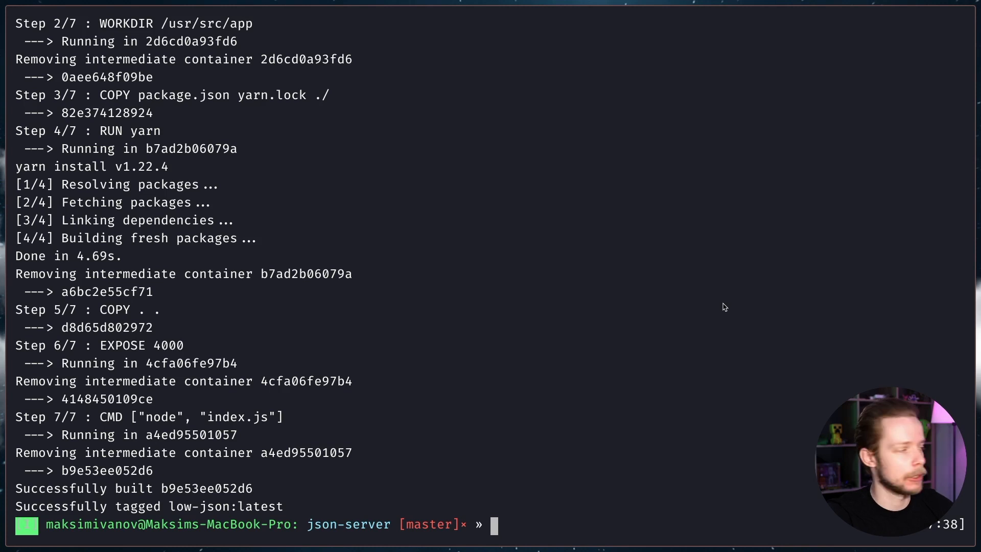
List local images with 'docker image ls'.
type("docker images")
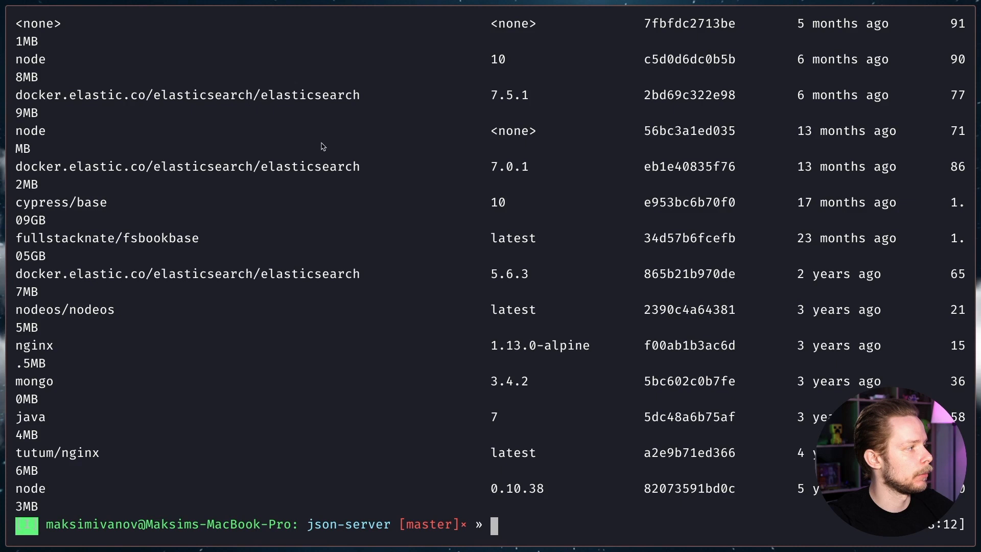
mouse_move(556, 419)
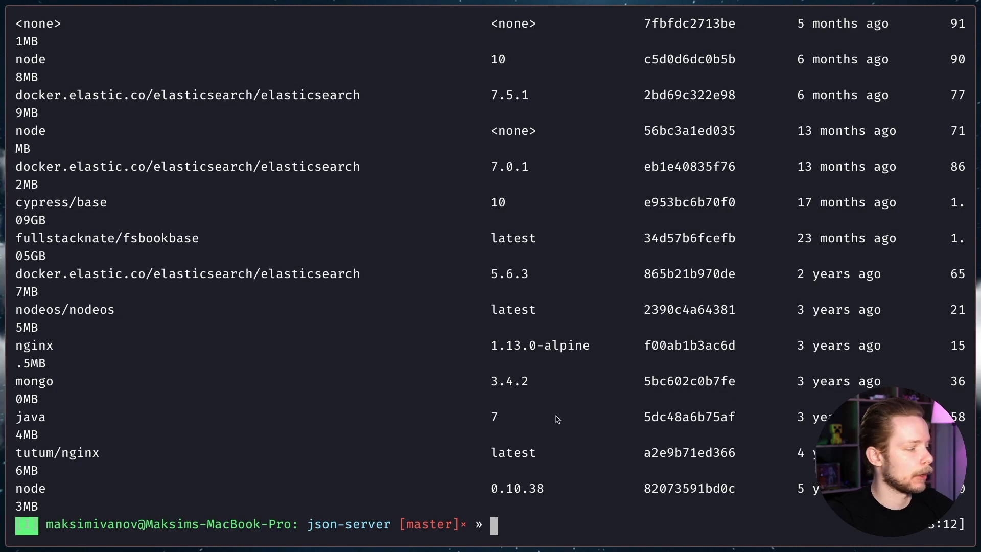
type("docker image ls")
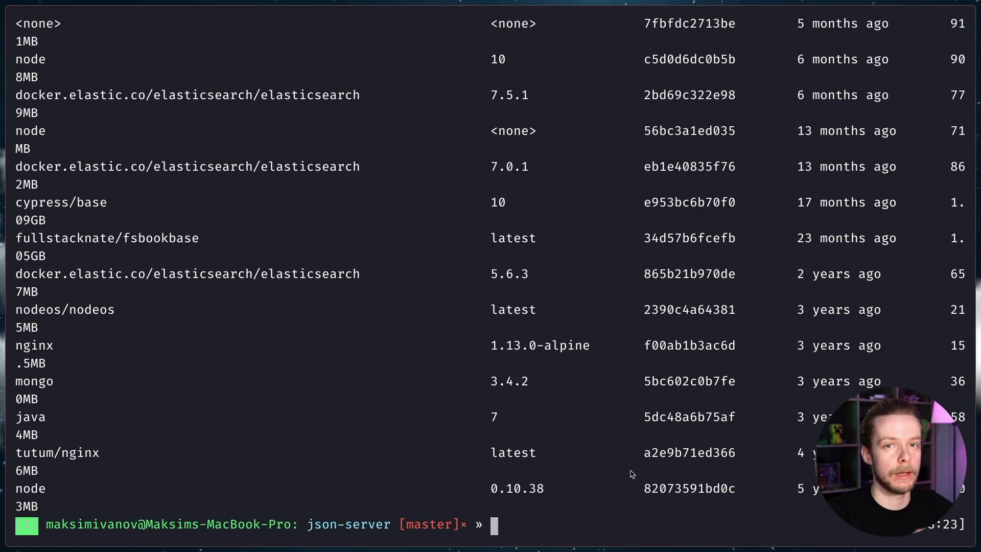
Run 'docker run -p 4000:4000 -d low-json', which fails on the busy port.
type("docker image ls")
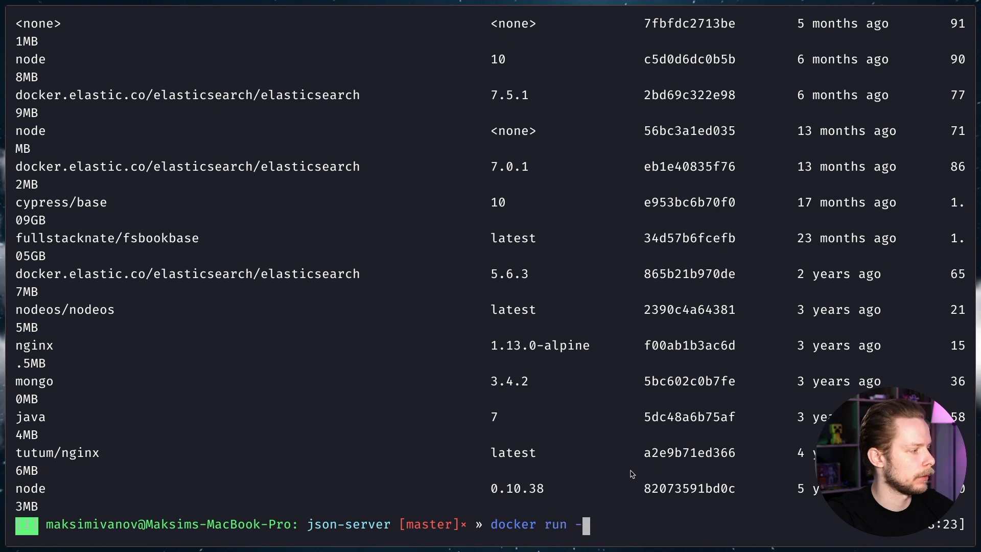
type("-p 4000")
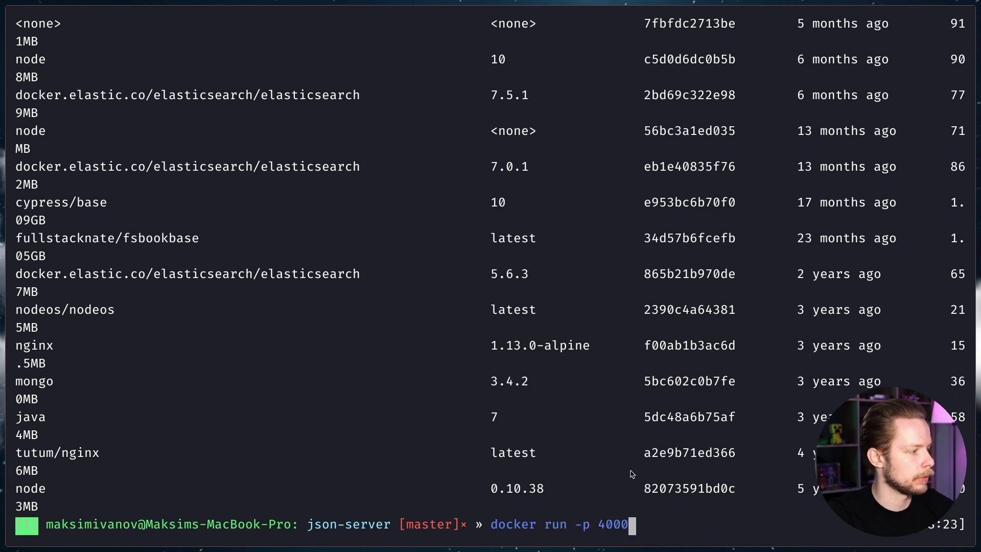
type("db.json")
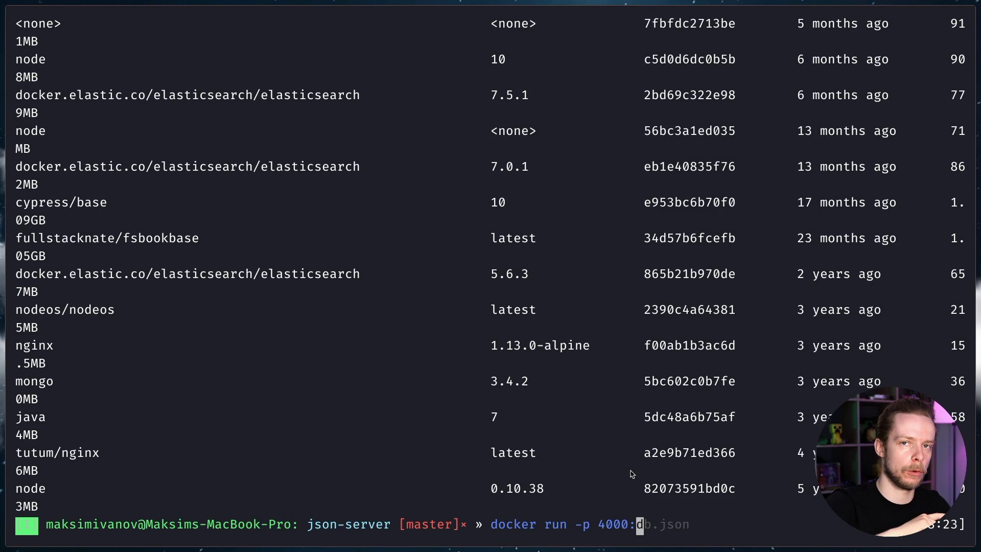
type("4000 -d")
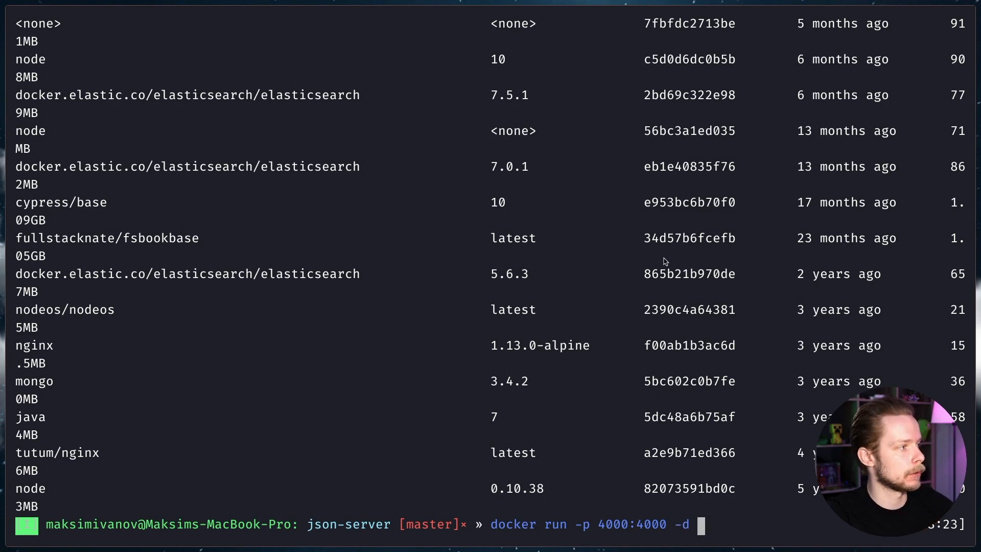
double_click(688, 238)
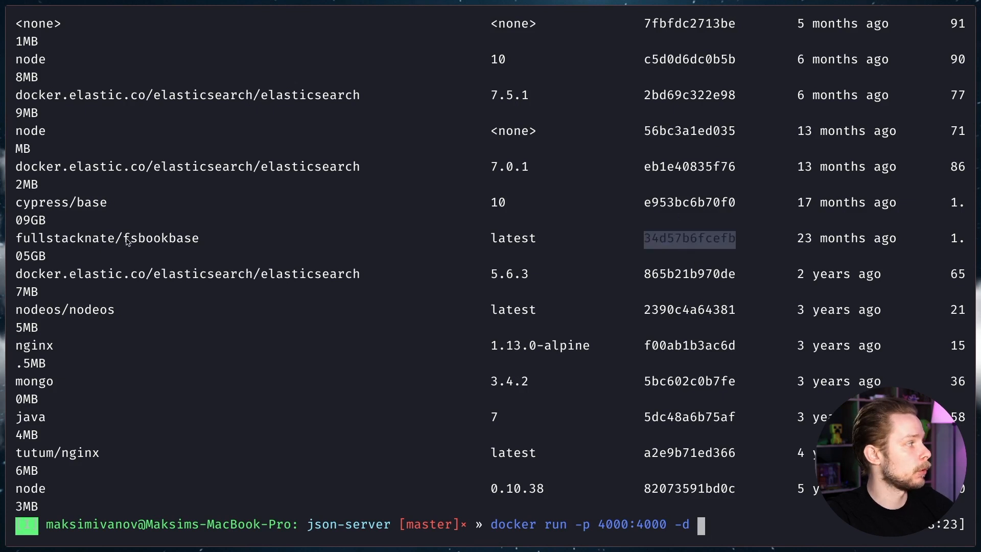
type("low-json")
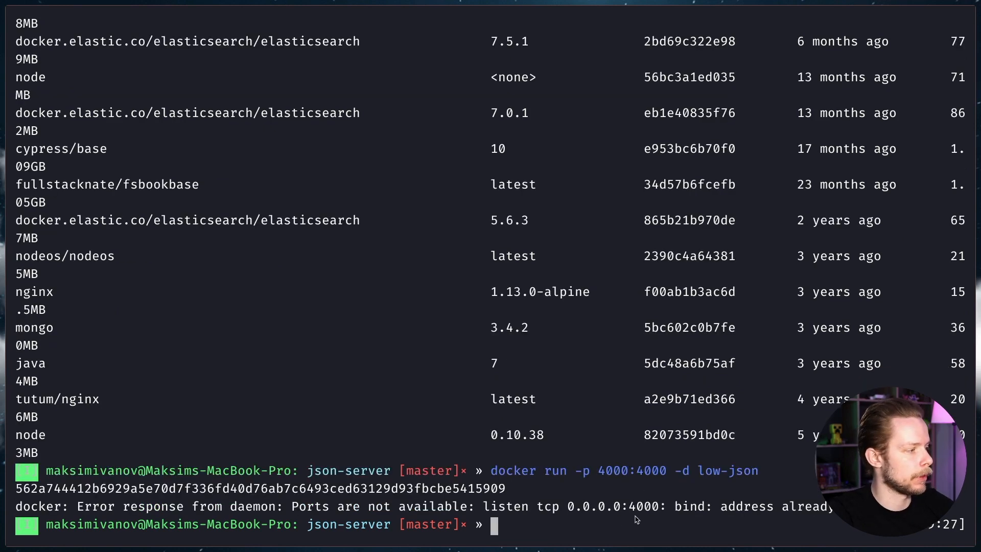
type("docker run -p 4000:4000 -d low-json")
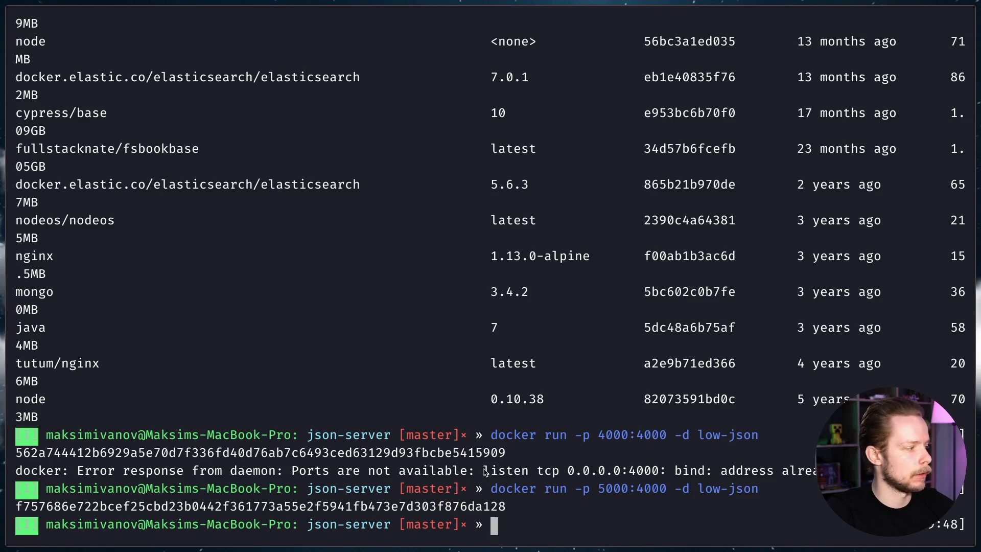
type("docker ps -a")
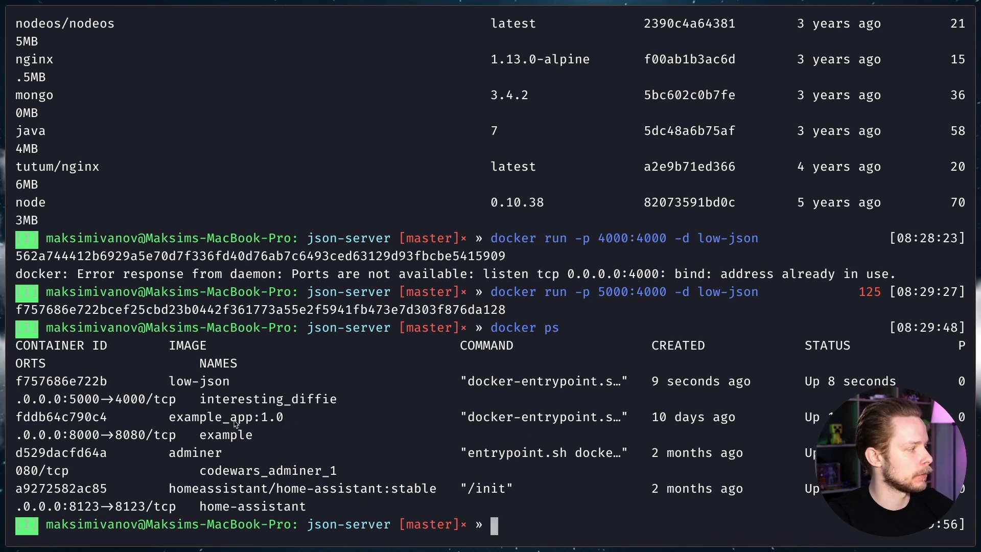
mouse_move(401, 488)
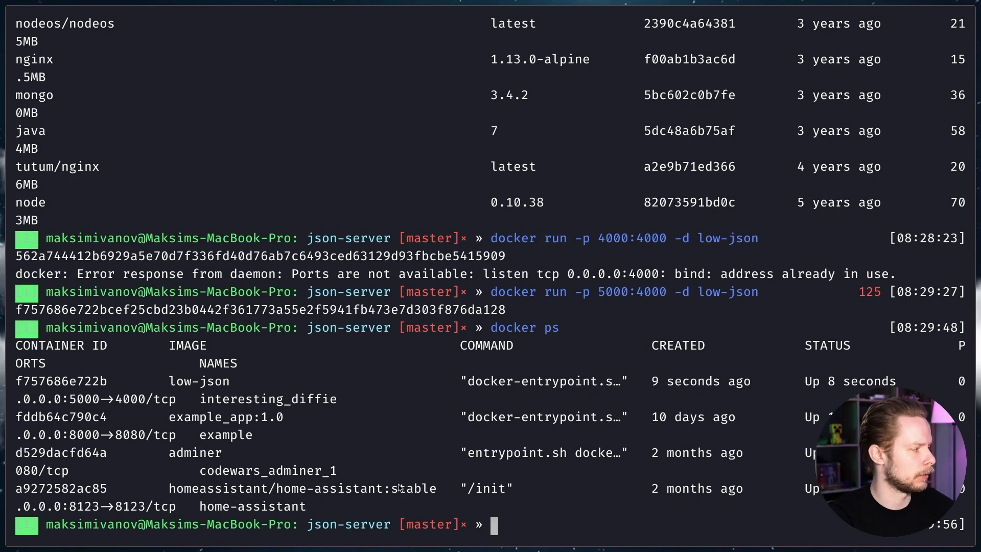
mouse_move(570, 513)
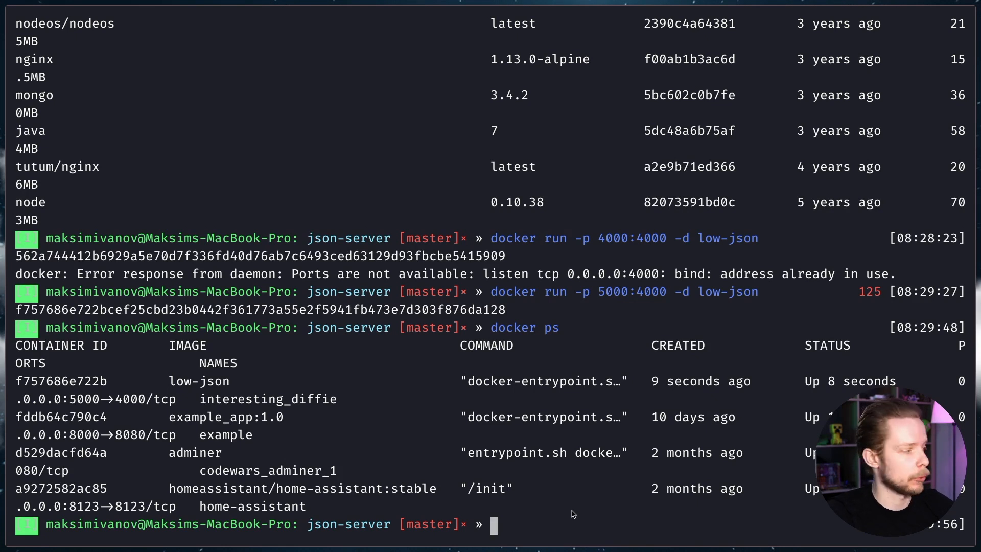
type("curl http://localhost:4000/notes")
type("docker stop")
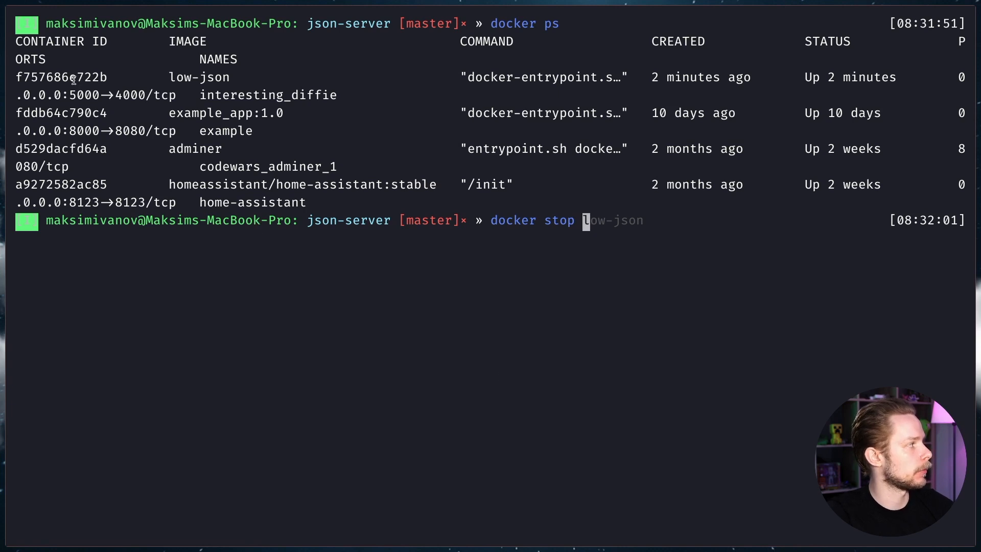
Stop the low-json container by its ID f757686e722b using docker stop.
double_click(61, 77)
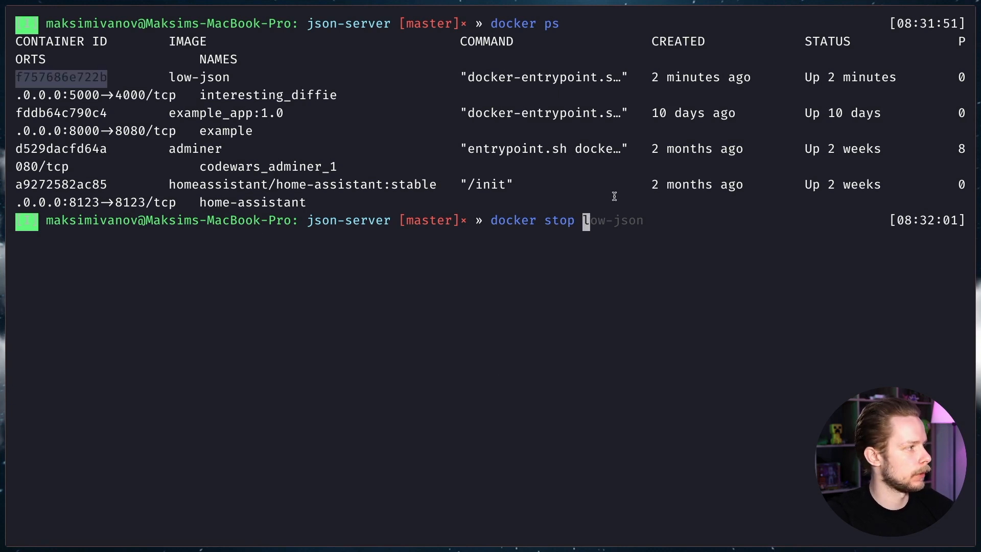
type("f757686e722b")
type("docker ps")
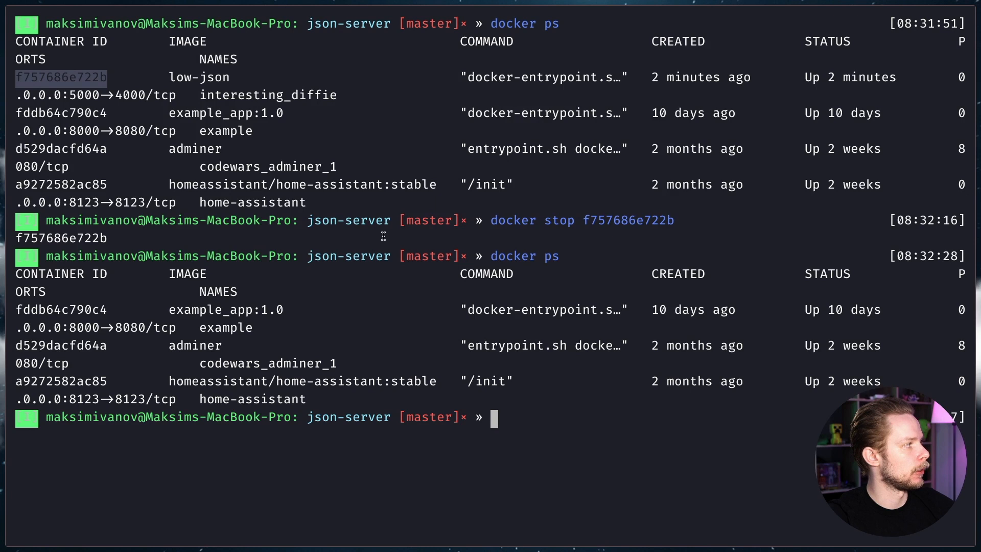
mouse_move(310, 364)
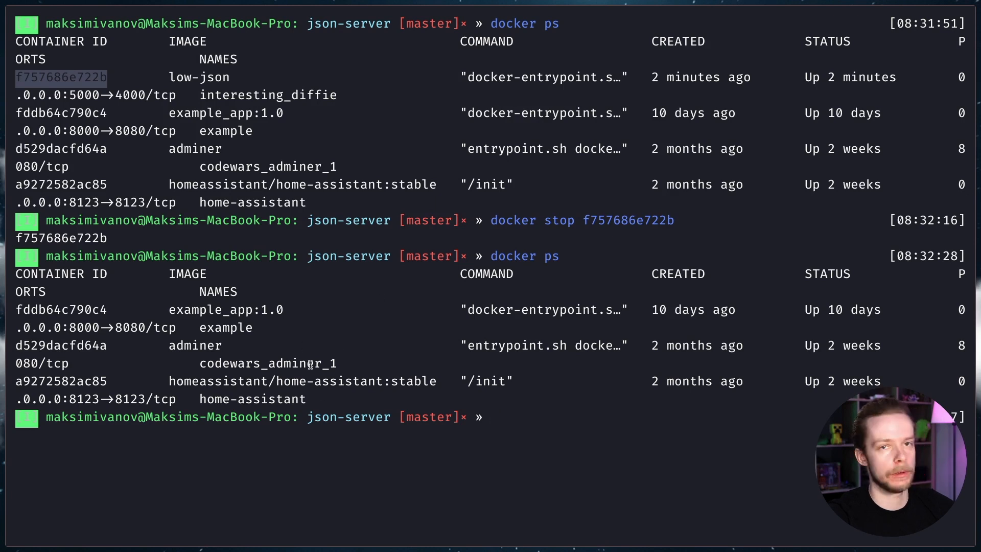